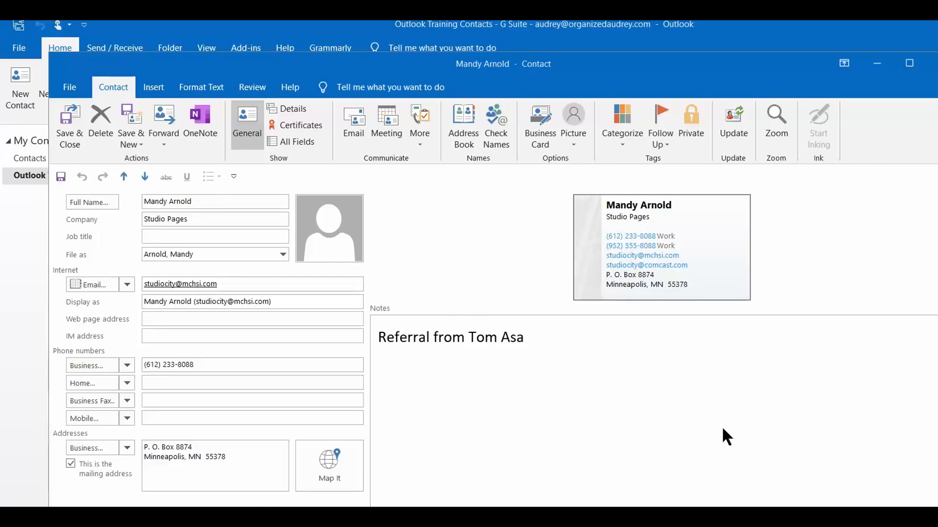
{"action": "mouse_move", "coordinate": [589, 387]}
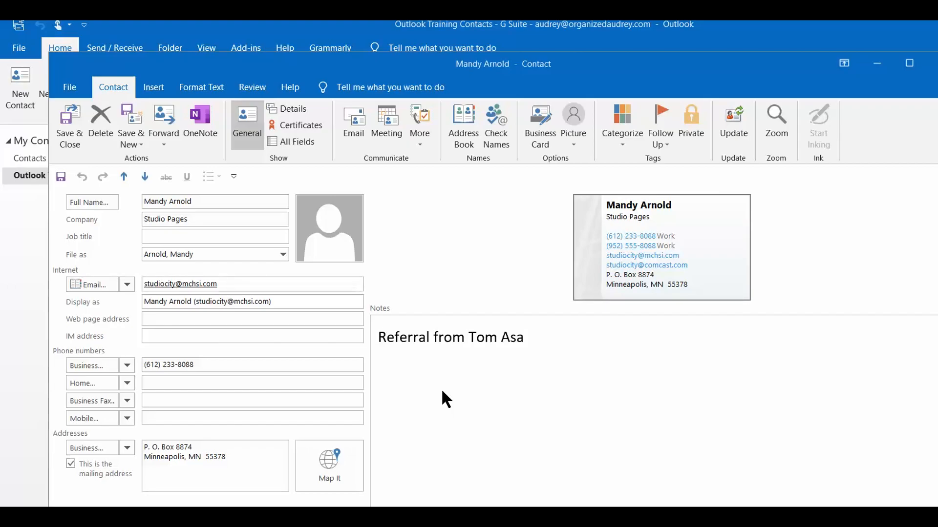
{"action": "mouse_move", "coordinate": [378, 355]}
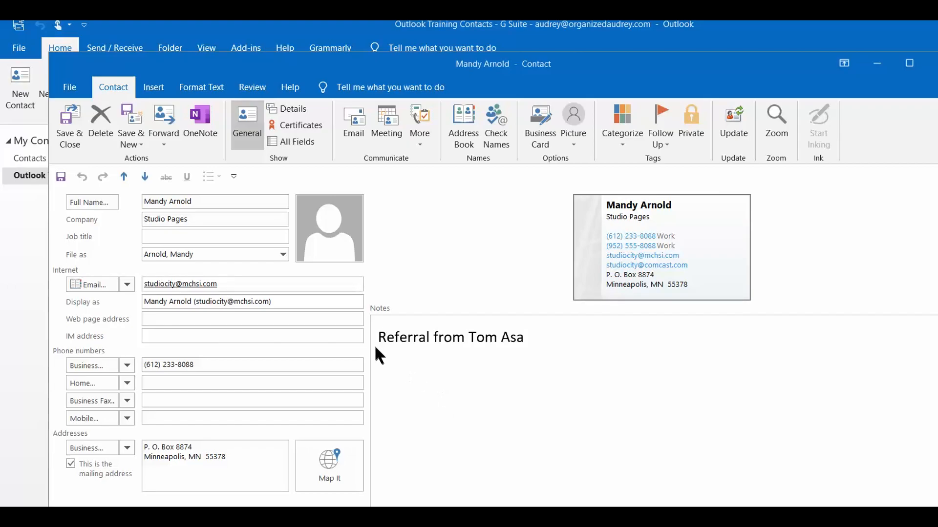
{"action": "mouse_move", "coordinate": [515, 357]}
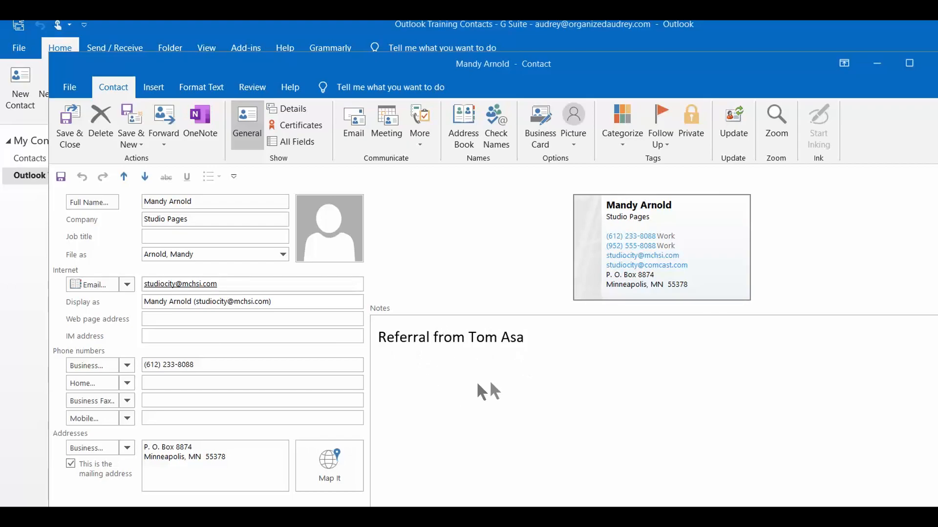
{"action": "mouse_move", "coordinate": [565, 411]}
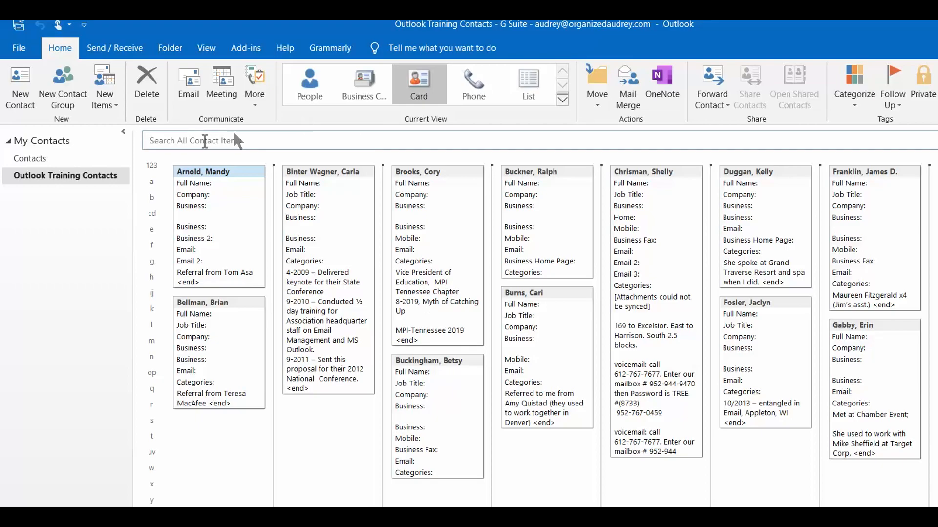
{"action": "type", "text": "a"}
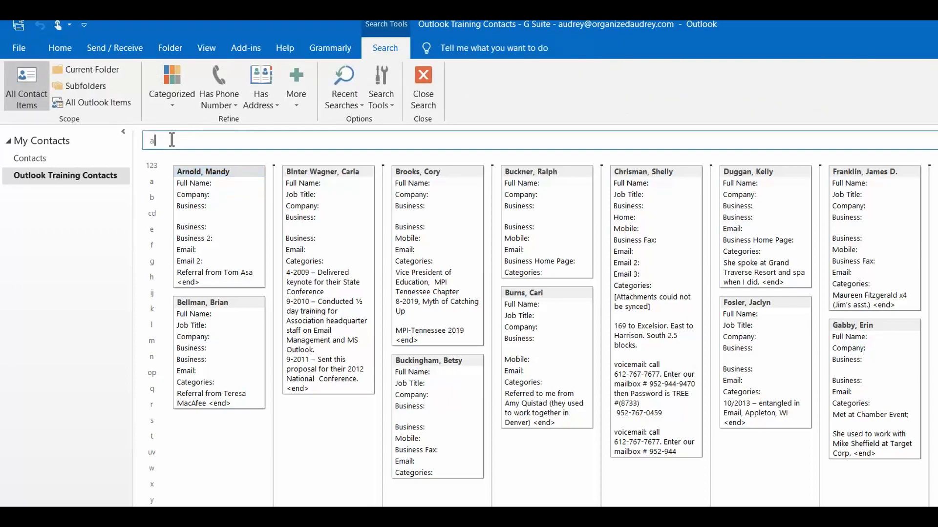
{"action": "type", "text": "sa"}
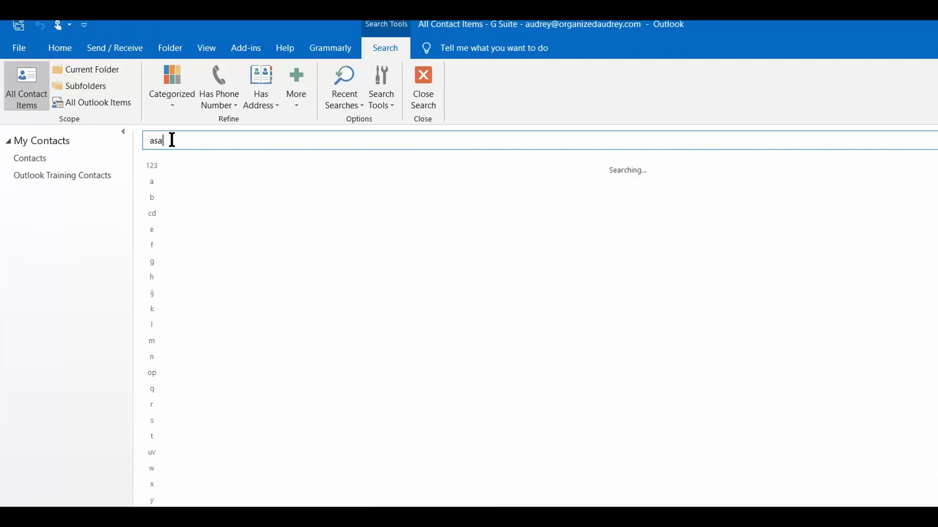
{"action": "mouse_move", "coordinate": [176, 147]}
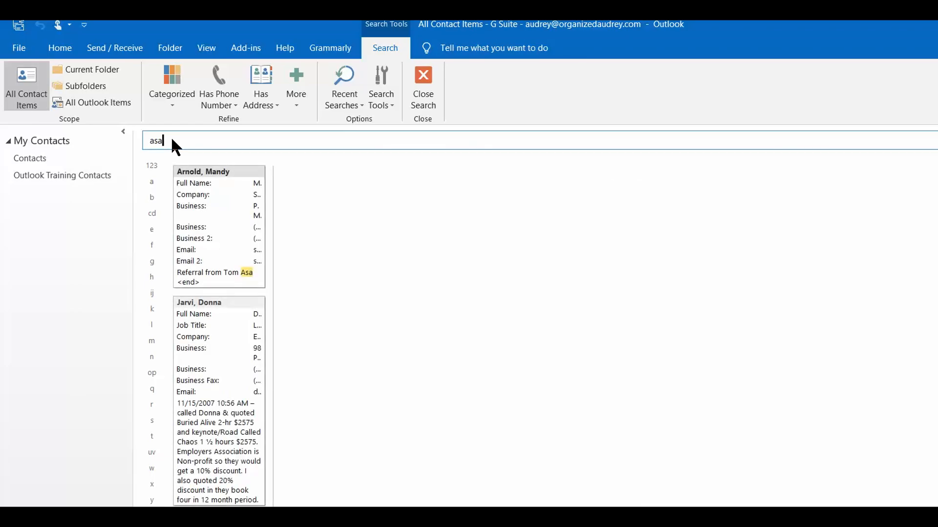
{"action": "mouse_move", "coordinate": [226, 175]}
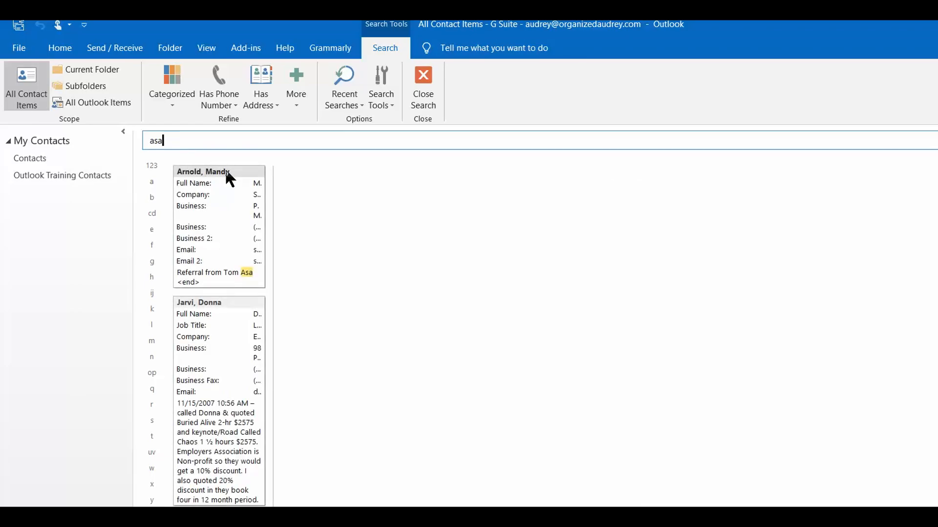
{"action": "double_click", "coordinate": [202, 172]}
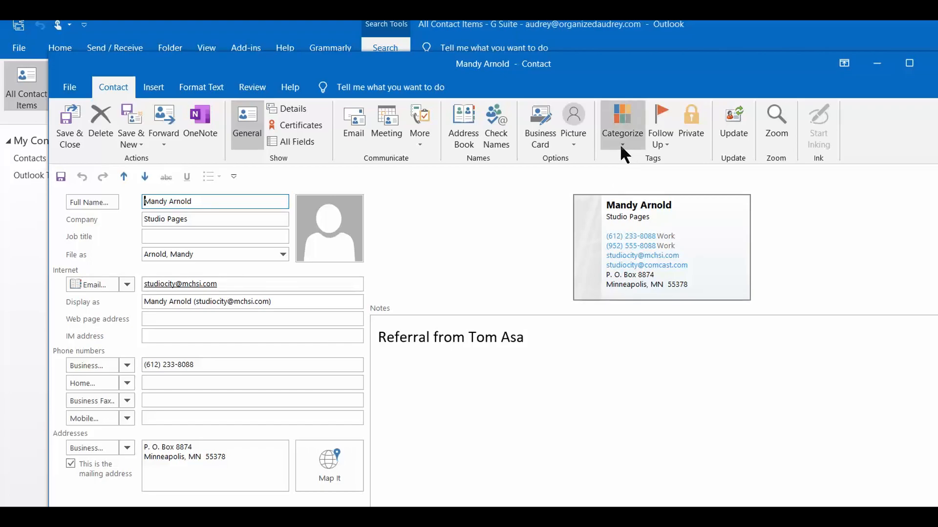
{"action": "mouse_move", "coordinate": [622, 124]}
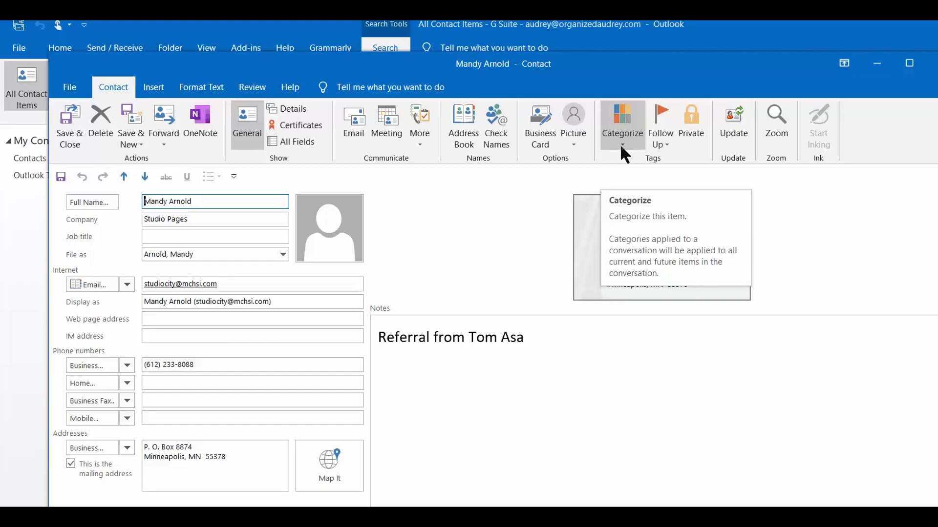
{"action": "mouse_move", "coordinate": [625, 153]}
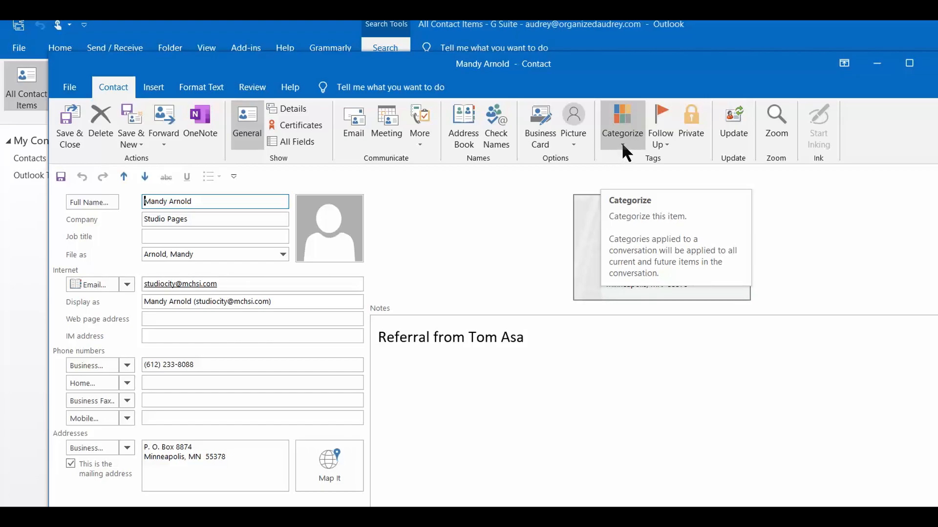
{"action": "left_click", "coordinate": [621, 123]}
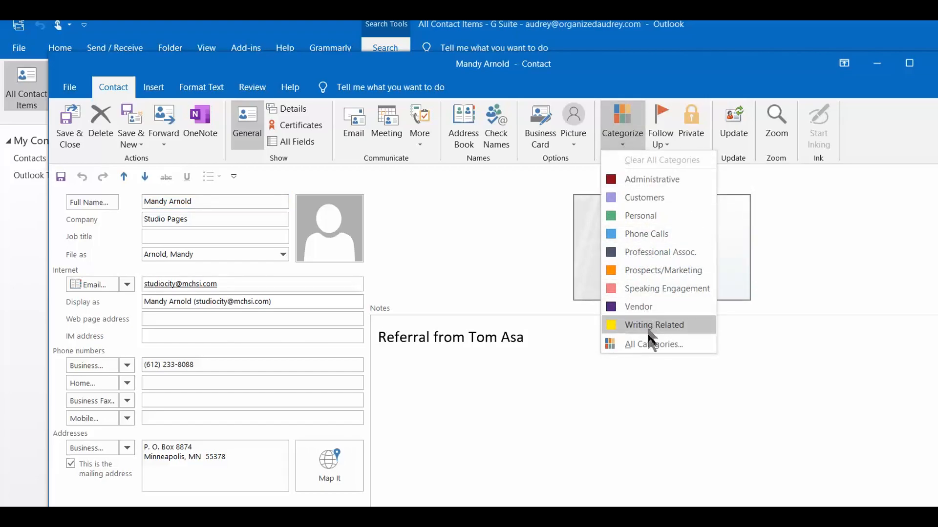
{"action": "left_click", "coordinate": [652, 344]}
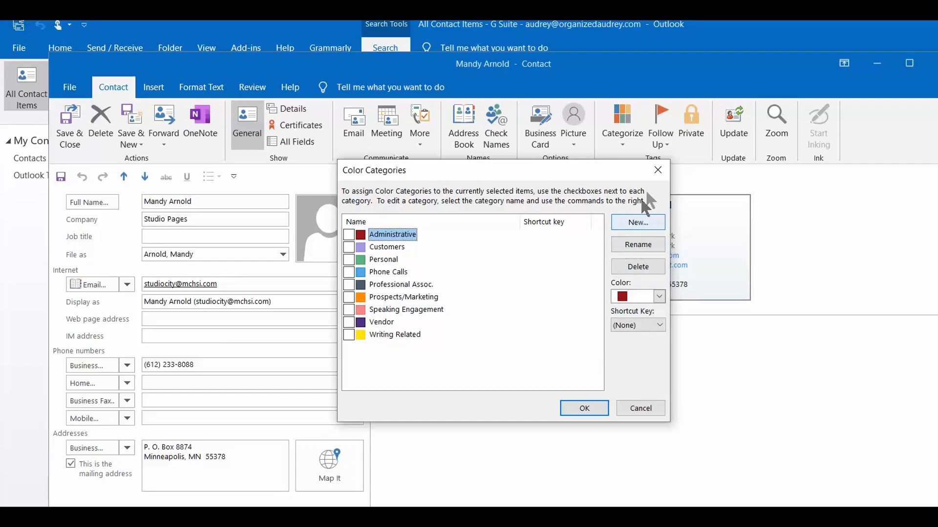
{"action": "left_click", "coordinate": [584, 409]}
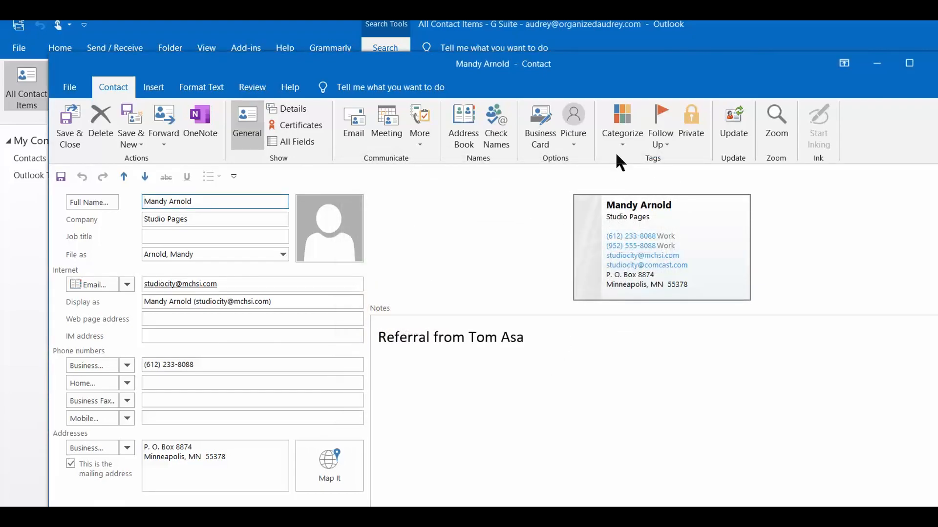
{"action": "mouse_move", "coordinate": [622, 122]}
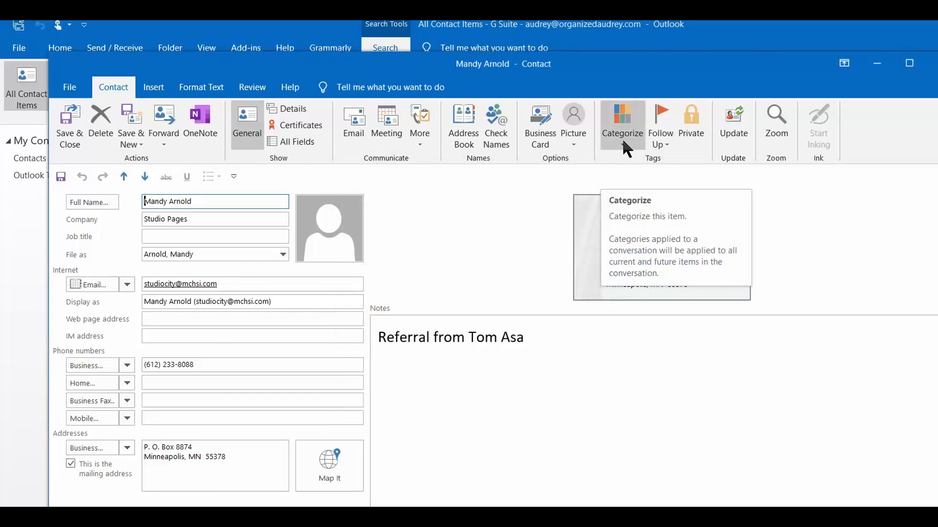
{"action": "left_click", "coordinate": [622, 122]}
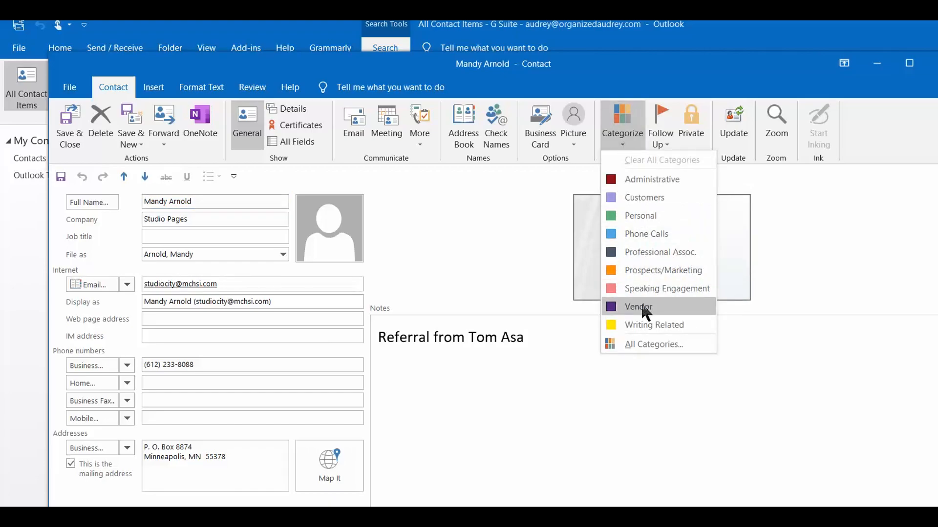
{"action": "left_click", "coordinate": [637, 306]}
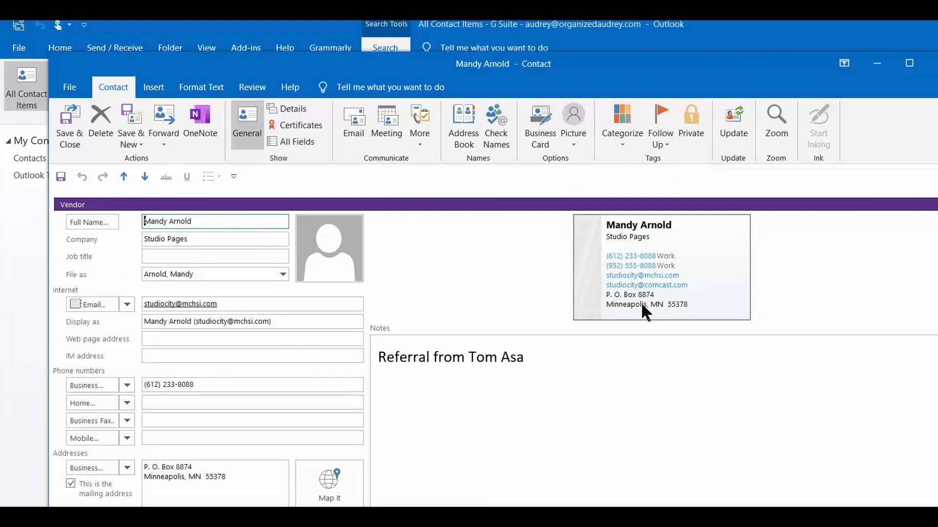
{"action": "mouse_move", "coordinate": [426, 210]}
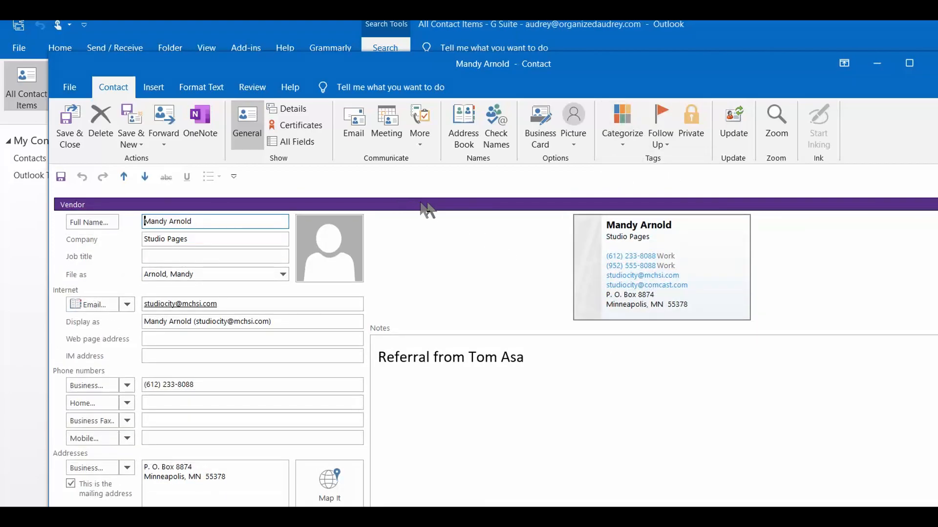
{"action": "mouse_move", "coordinate": [72, 205]}
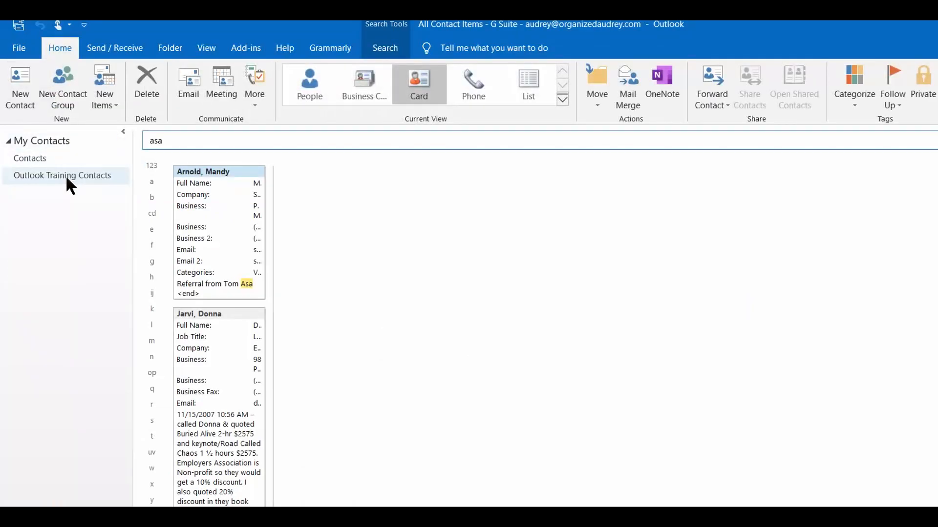
Show all Outlook Training Contacts in List view grouped by Categories
{"action": "left_click", "coordinate": [62, 175]}
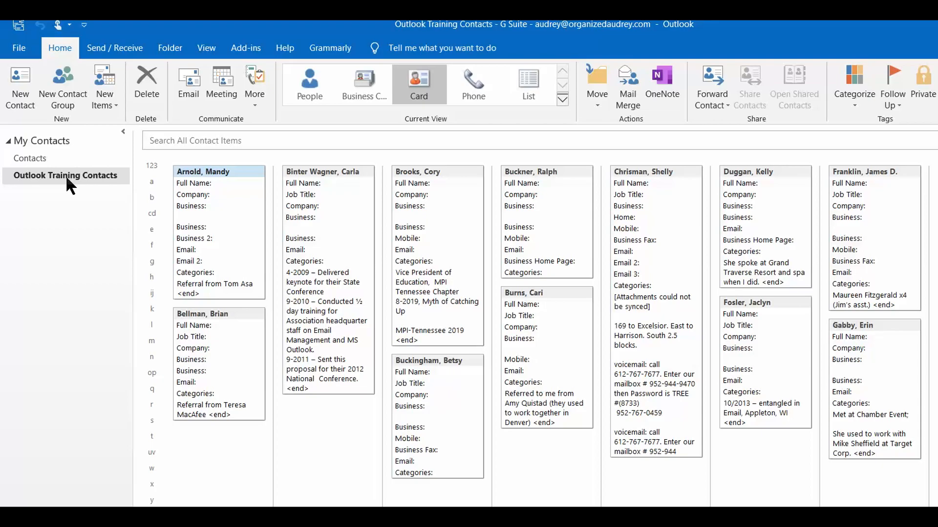
{"action": "mouse_move", "coordinate": [169, 87]}
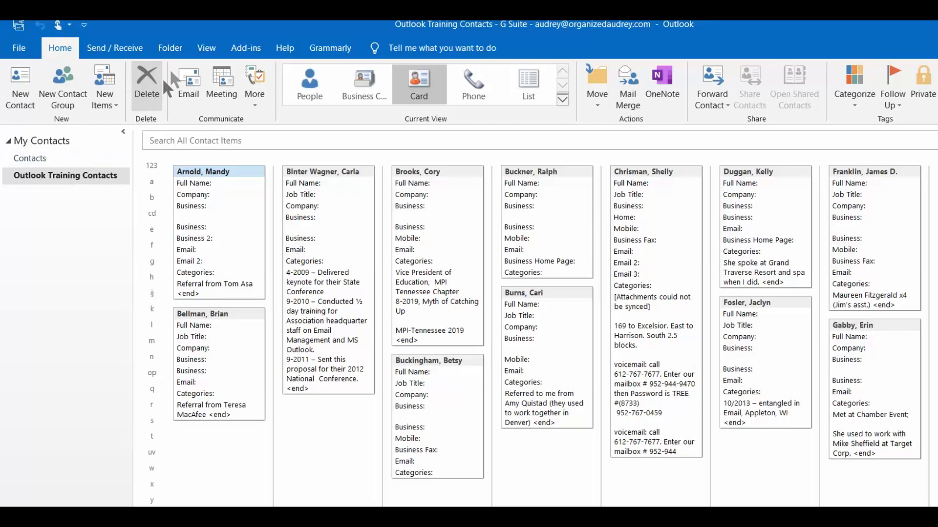
{"action": "left_click", "coordinate": [206, 48]}
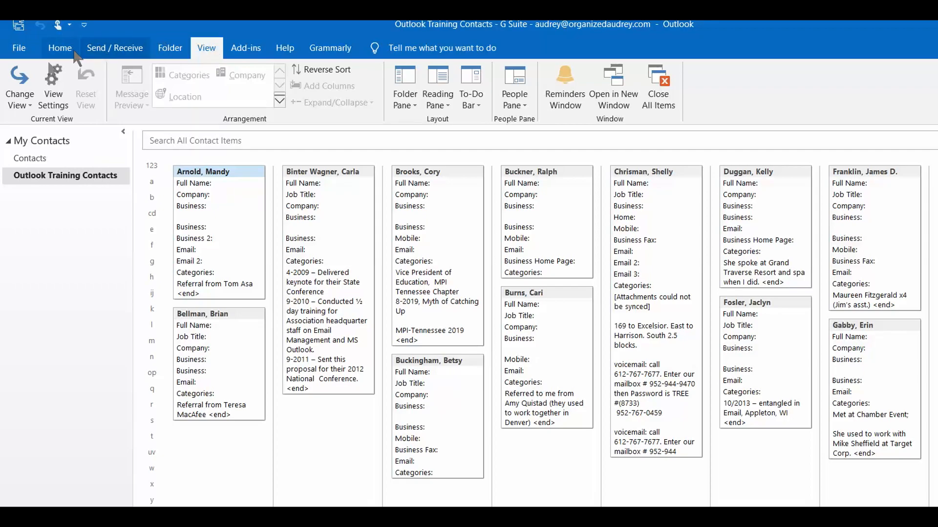
{"action": "left_click", "coordinate": [19, 87]}
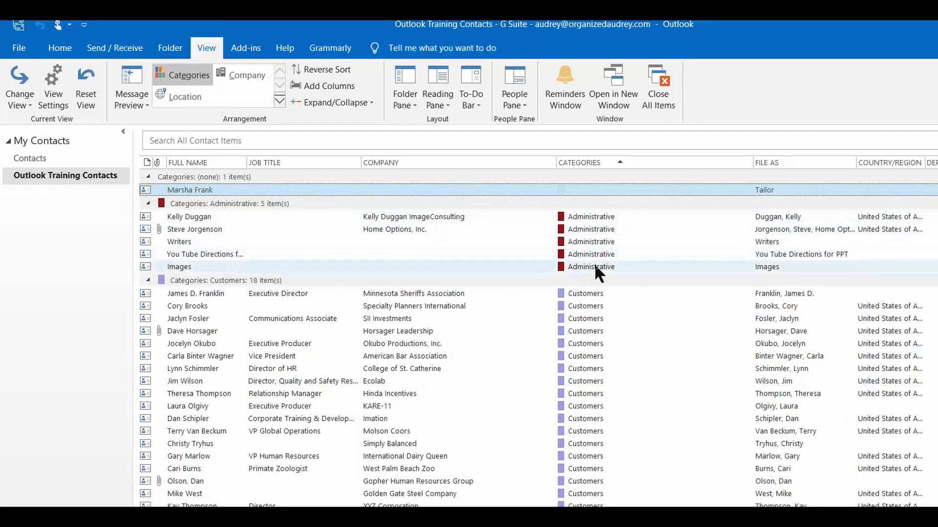
{"action": "mouse_move", "coordinate": [730, 270]}
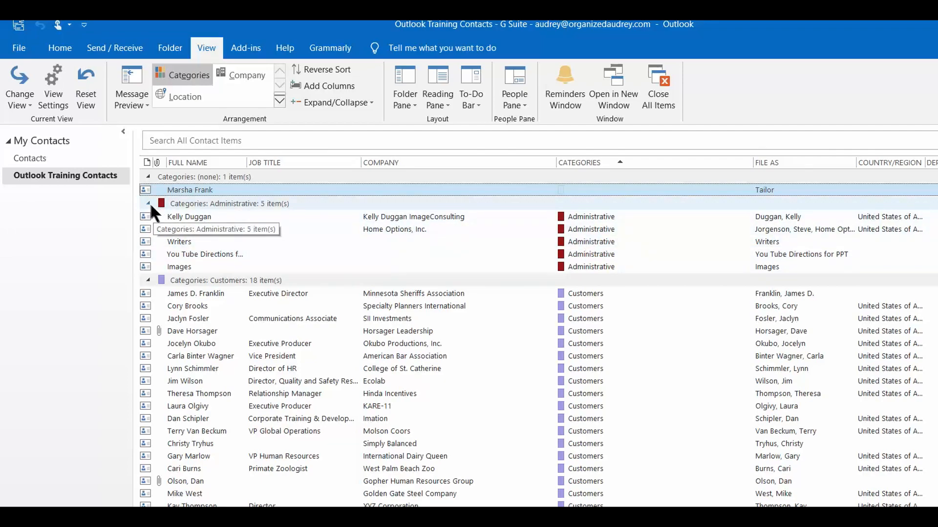
Collapse the Administrative category group in the contact list
{"action": "left_click", "coordinate": [149, 203]}
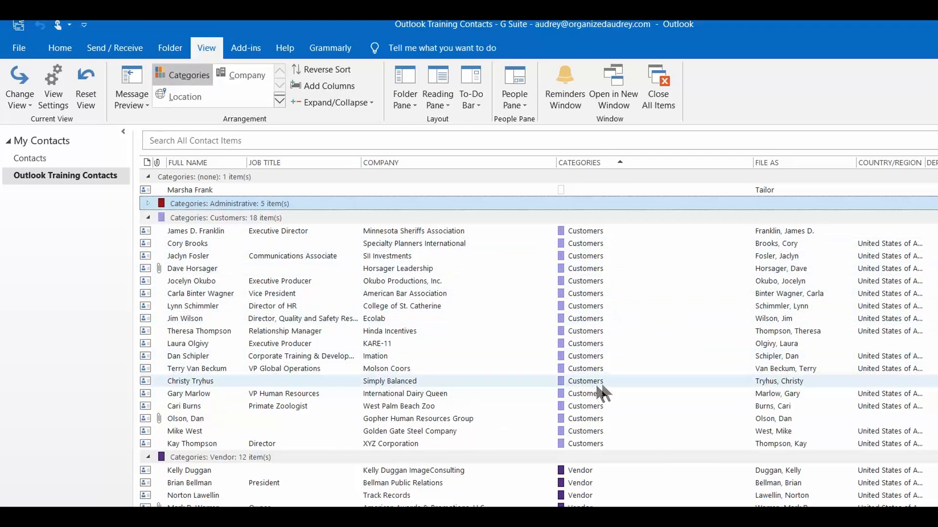
{"action": "mouse_move", "coordinate": [605, 388]}
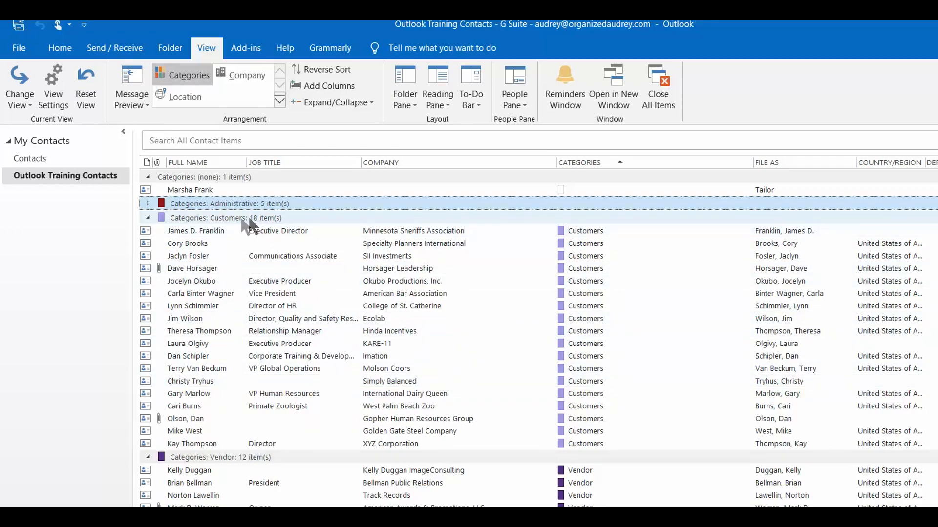
{"action": "mouse_move", "coordinate": [238, 225]}
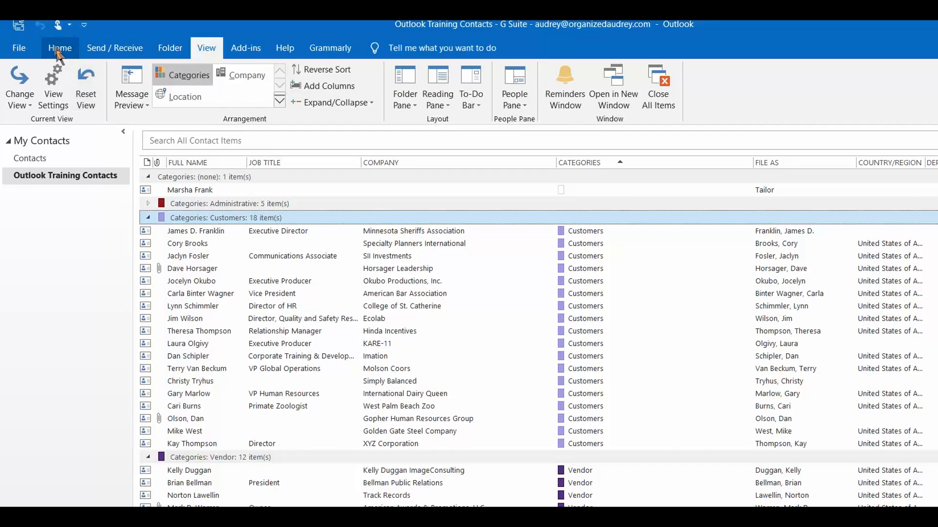
Start a new email to the Customers contacts with the recipients moved into Bcc
{"action": "left_click", "coordinate": [60, 48]}
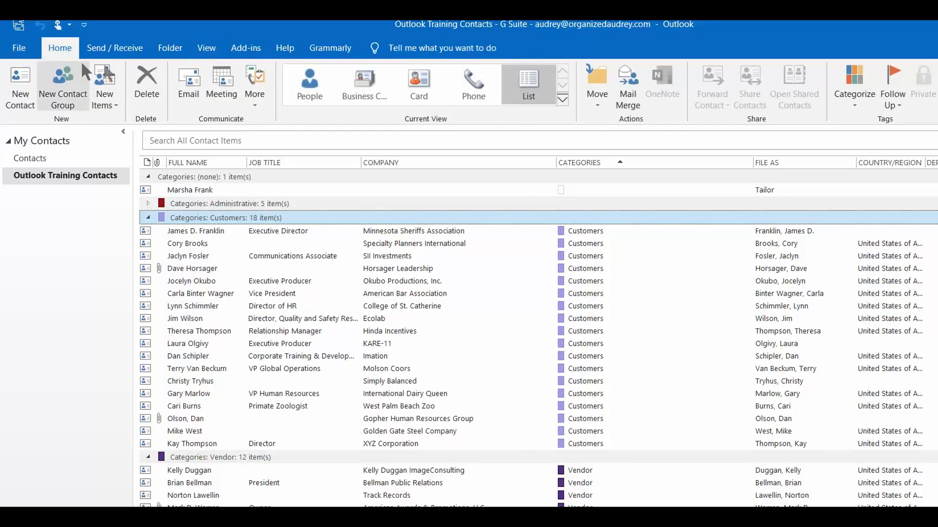
{"action": "left_click", "coordinate": [188, 83]}
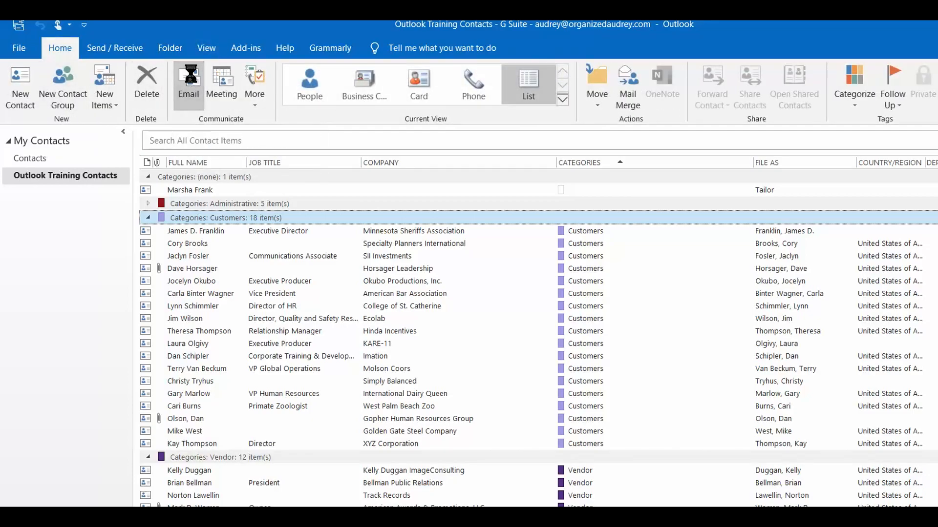
{"action": "left_click", "coordinate": [189, 87]}
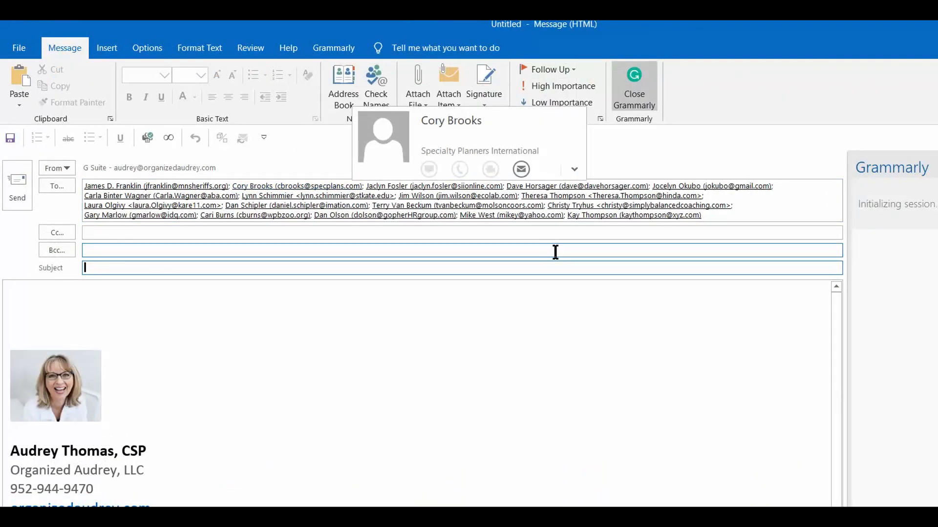
{"action": "left_click", "coordinate": [705, 215]}
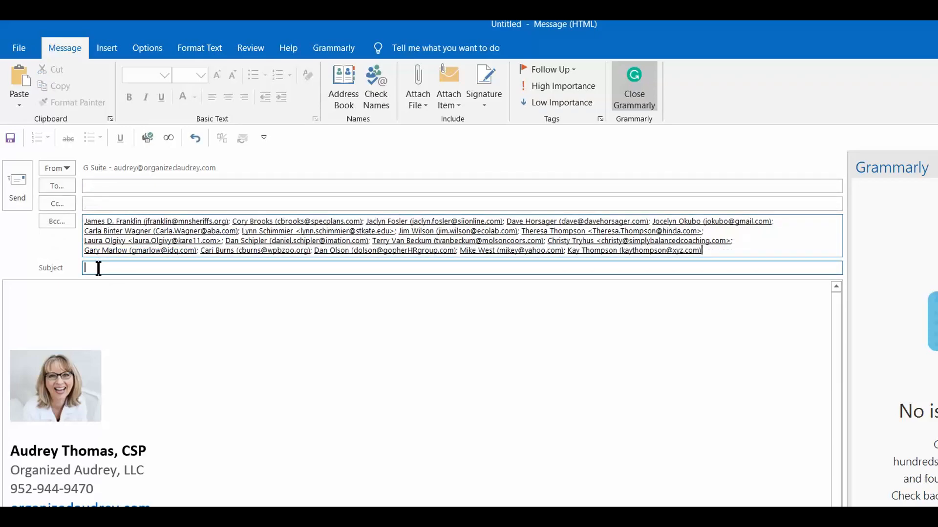
Give the email the subject 'New Webinar from Organized Audrey'
{"action": "type", "text": "New Webinar from Org"}
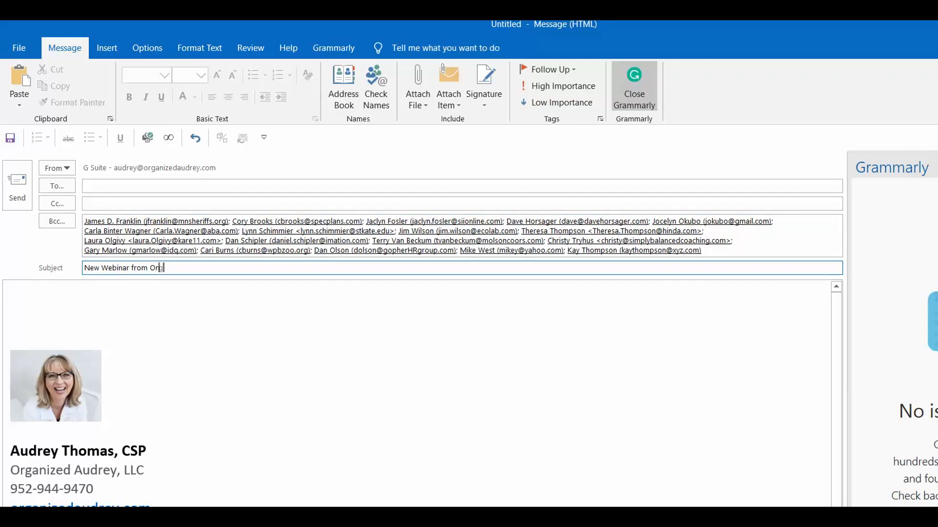
{"action": "type", "text": "anized Audrey"}
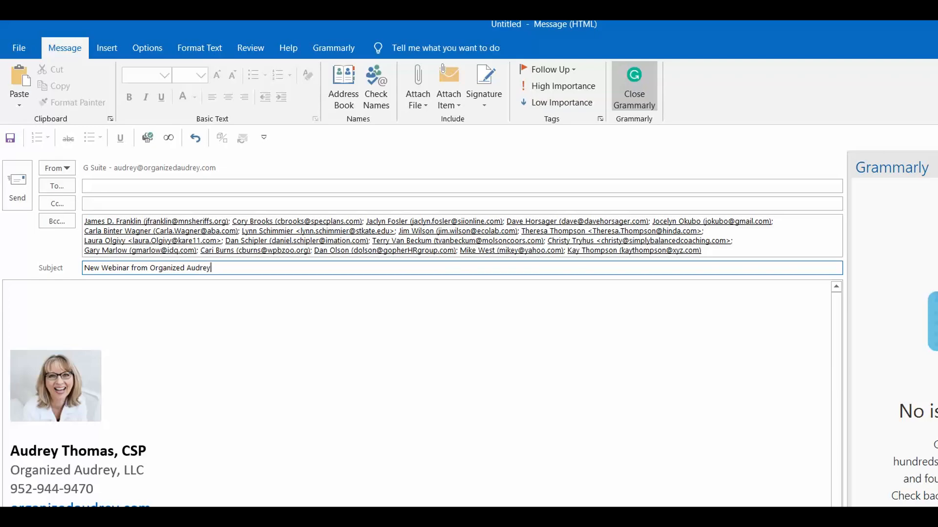
{"action": "left_click", "coordinate": [23, 308]}
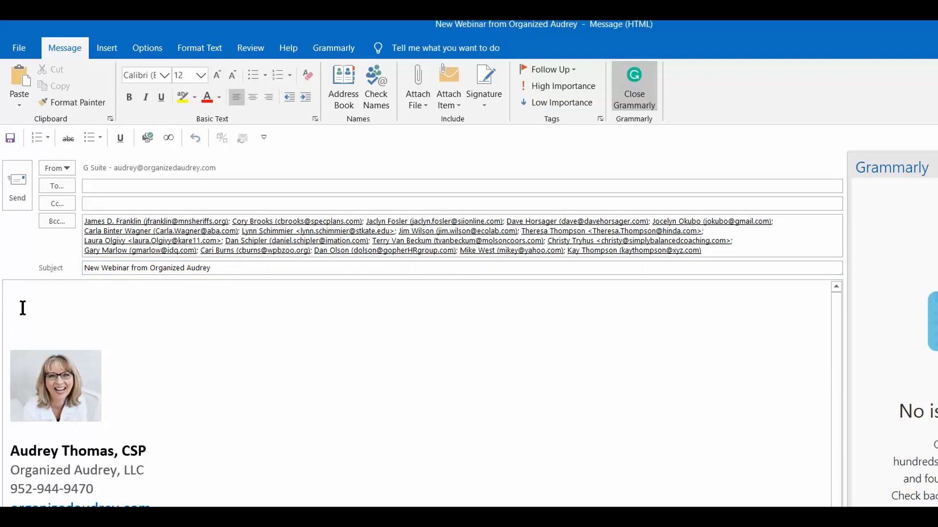